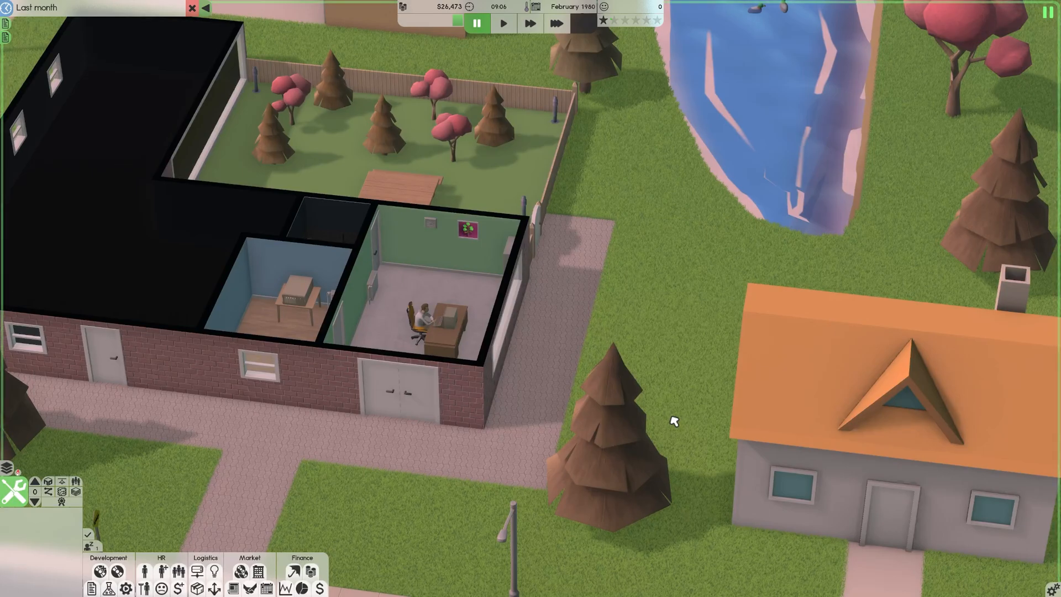
pyautogui.moveTo(743, 492)
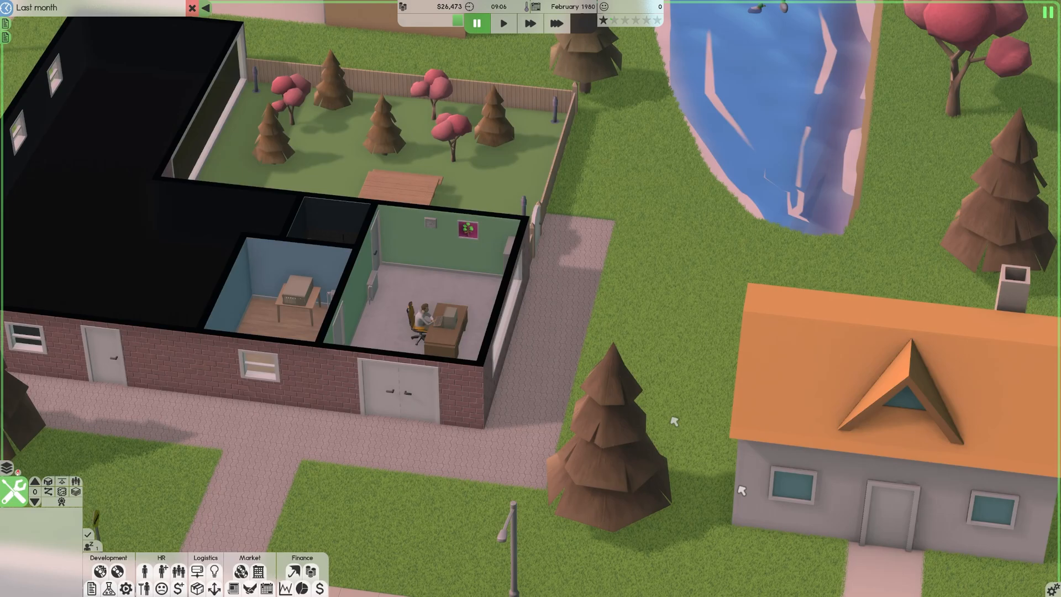
pyautogui.moveTo(91, 586)
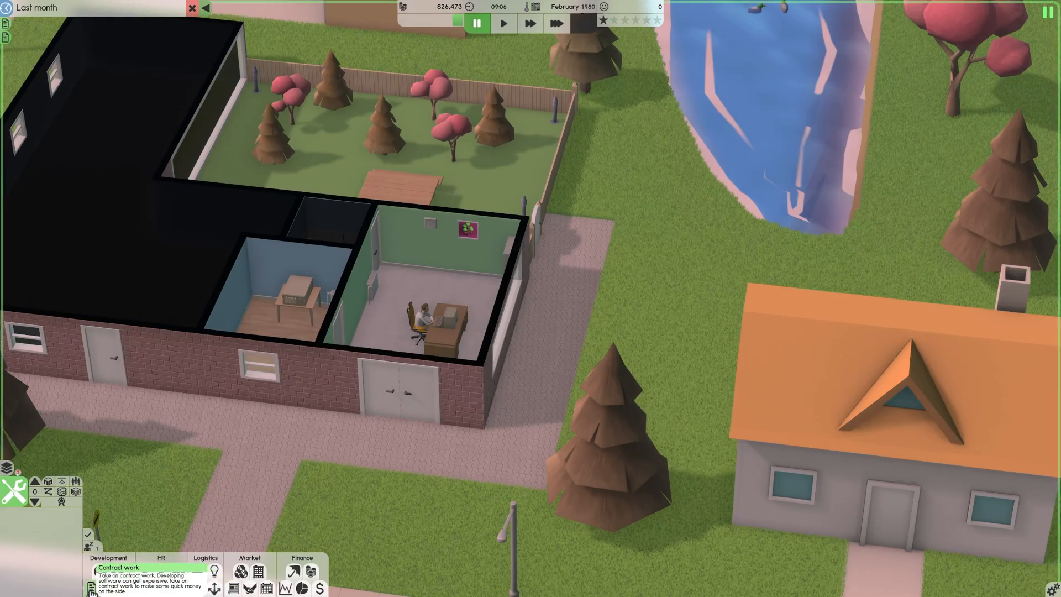
# Step: Bring up the Contract work window from the Development toolbar
pyautogui.click(120, 567)
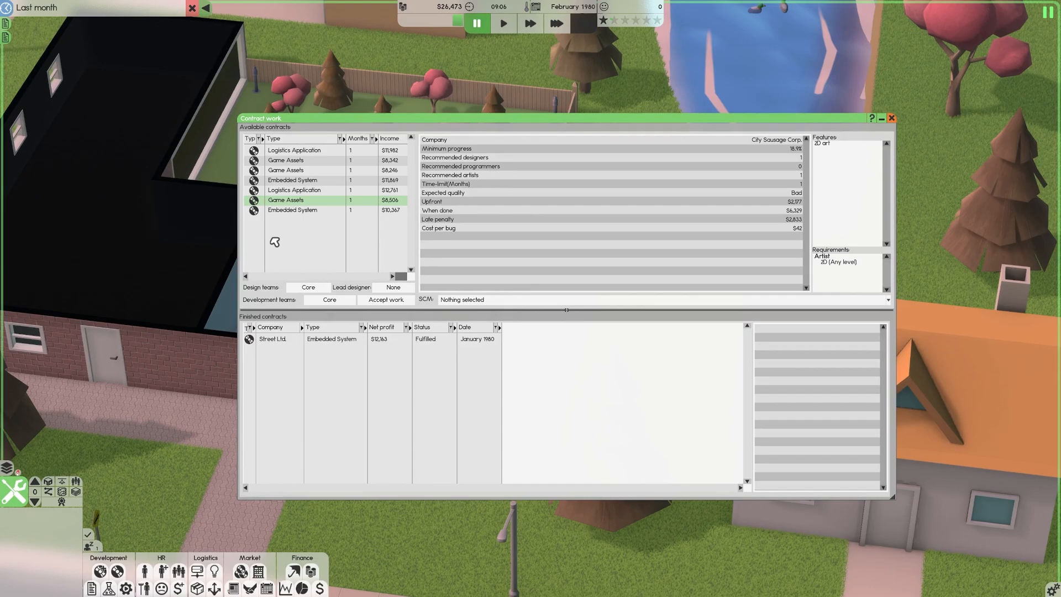
pyautogui.moveTo(276, 242)
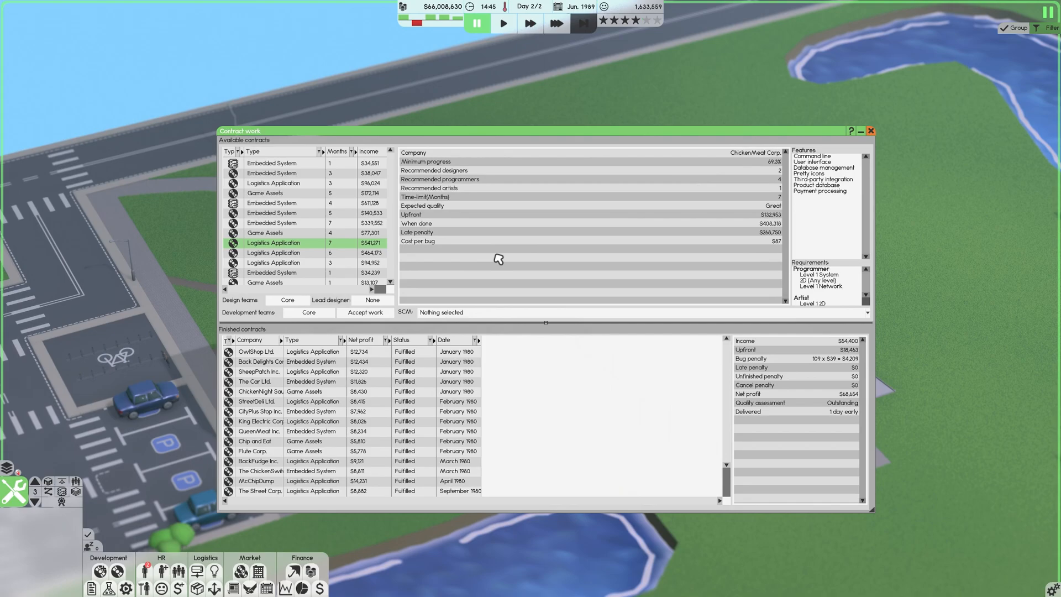
pyautogui.moveTo(363, 248)
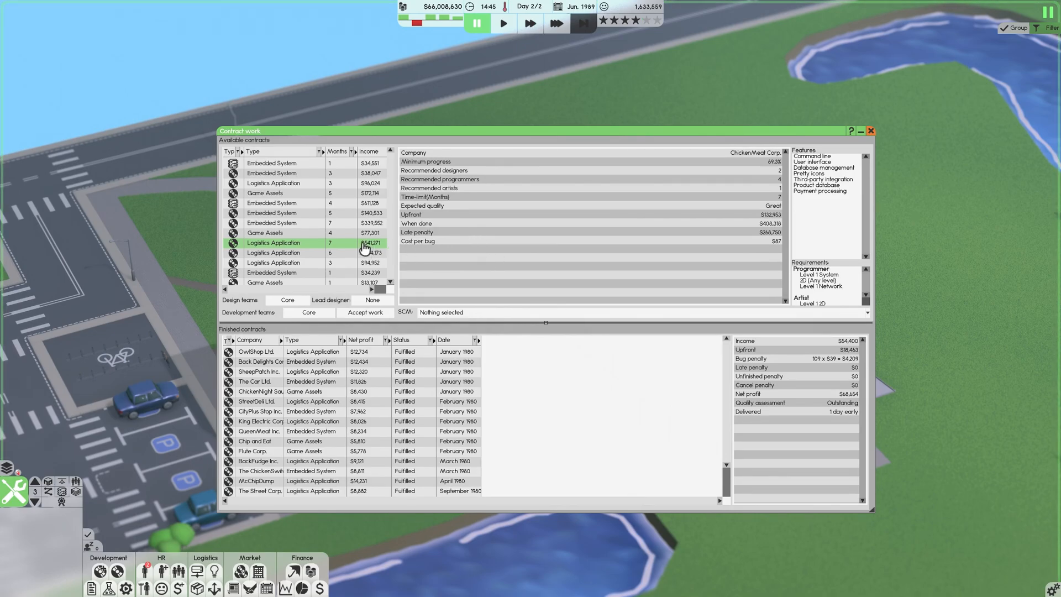
pyautogui.moveTo(520, 264)
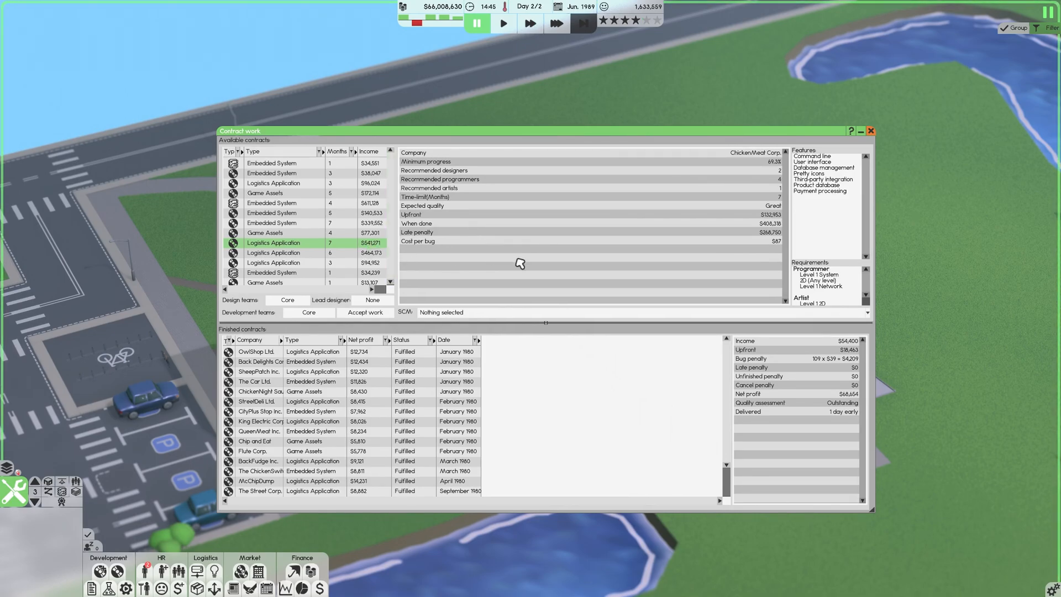
pyautogui.moveTo(686, 203)
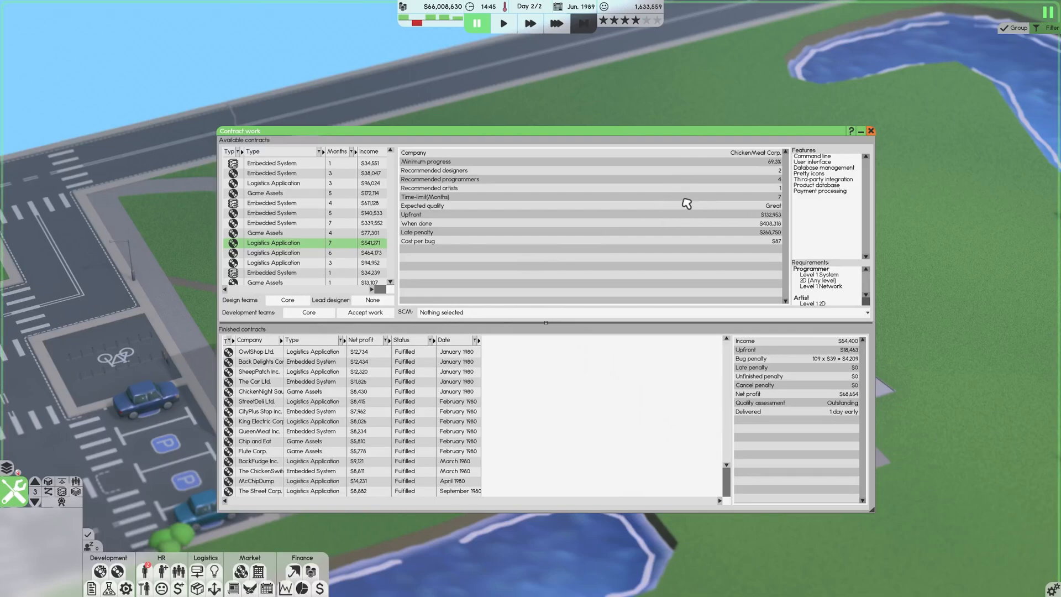
pyautogui.moveTo(702, 195)
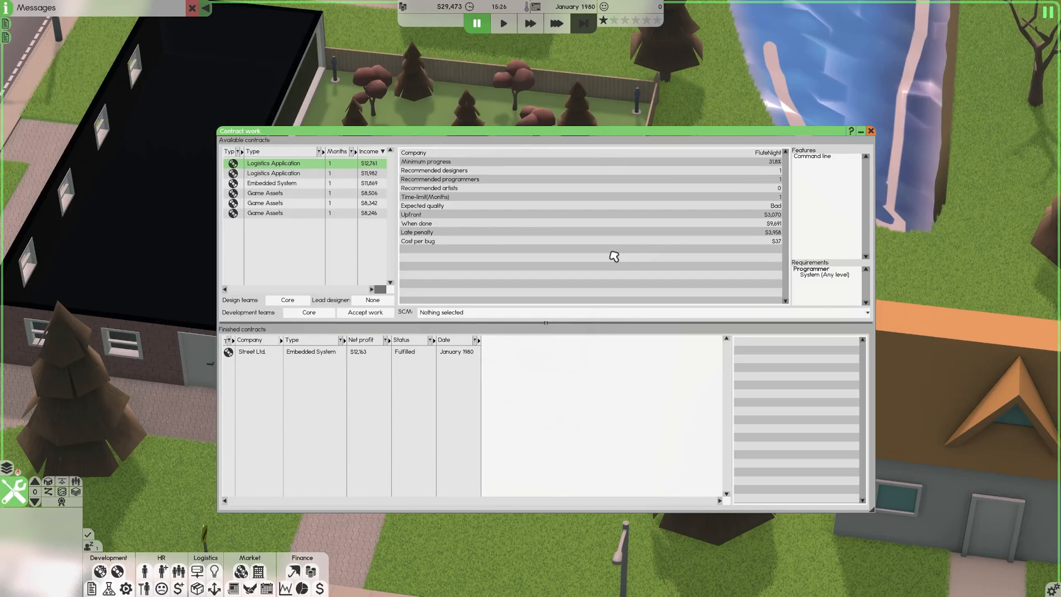
pyautogui.moveTo(444, 214)
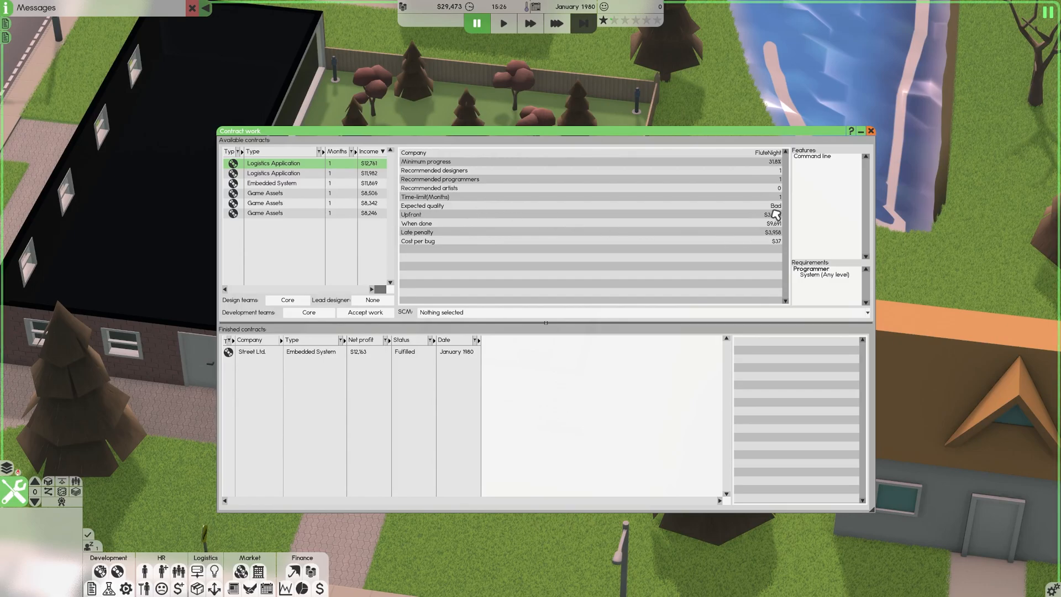
pyautogui.moveTo(737, 208)
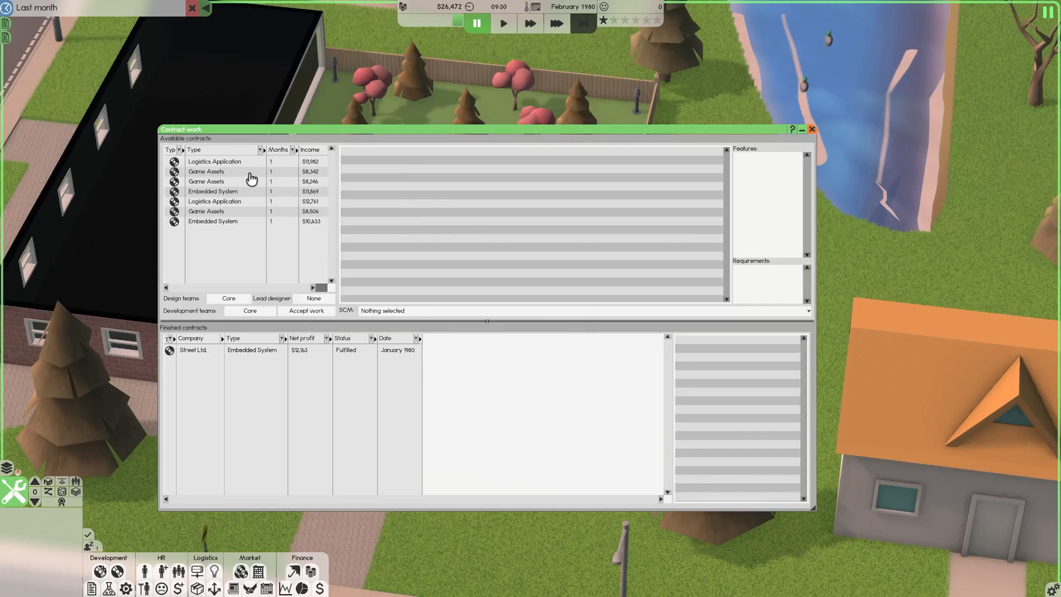
# Step: Select The PitPatch To Go logistics contract and begin picking its lead designer
pyautogui.click(214, 162)
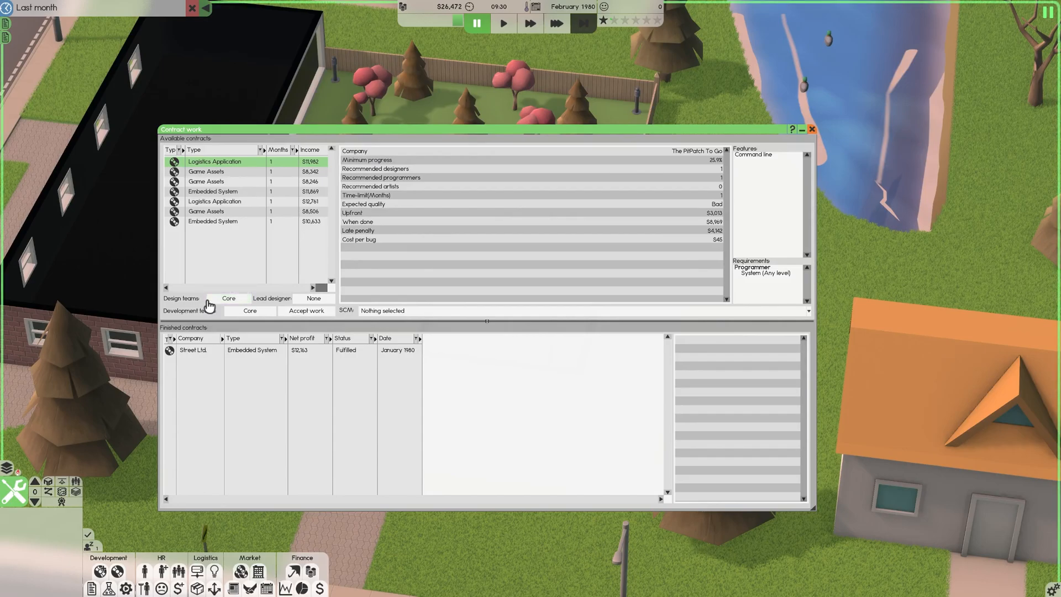
pyautogui.moveTo(207, 308)
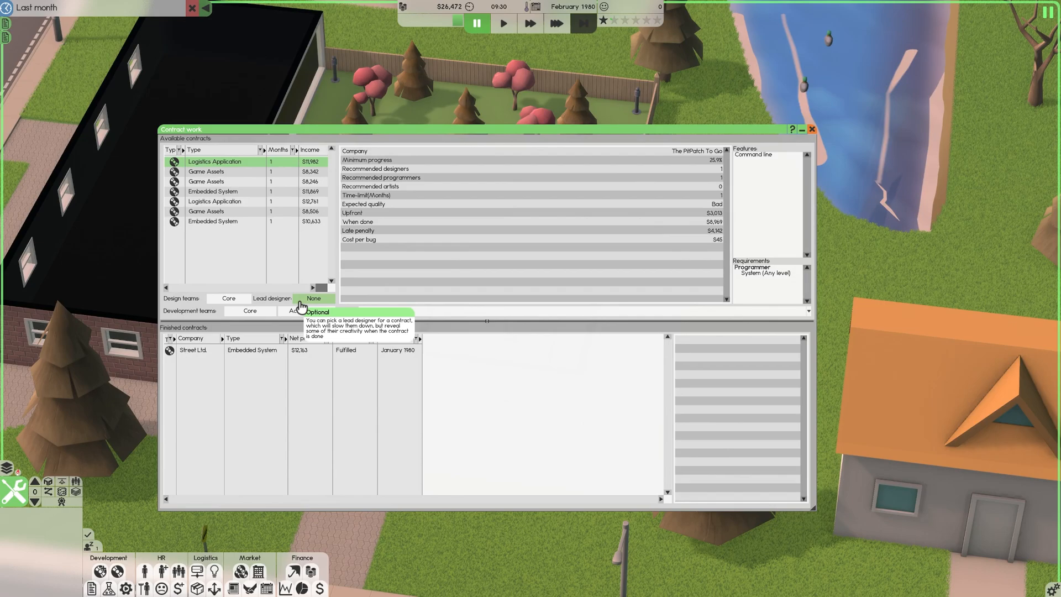
pyautogui.click(313, 299)
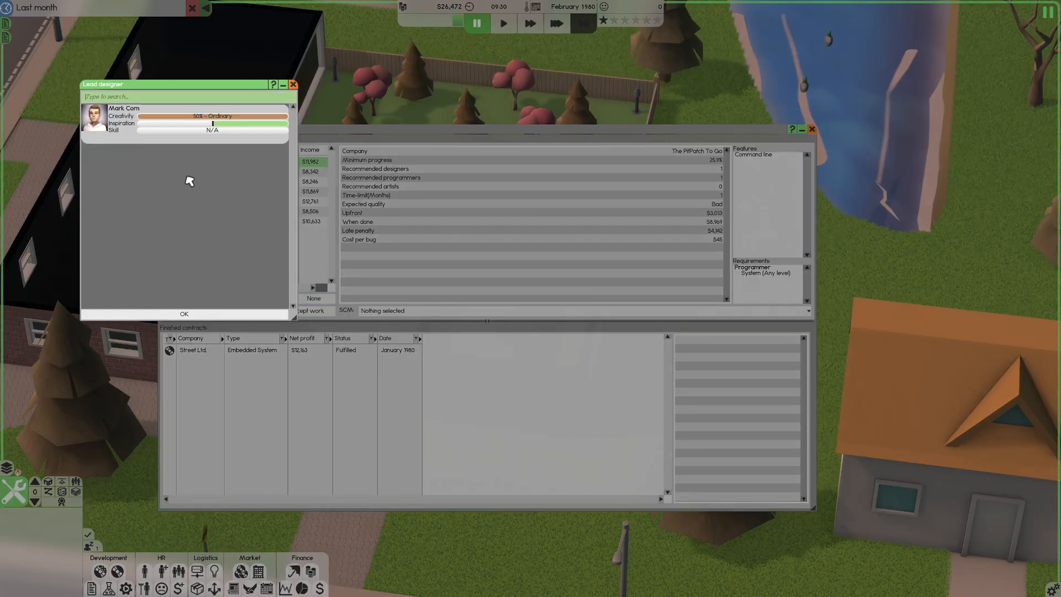
pyautogui.moveTo(201, 173)
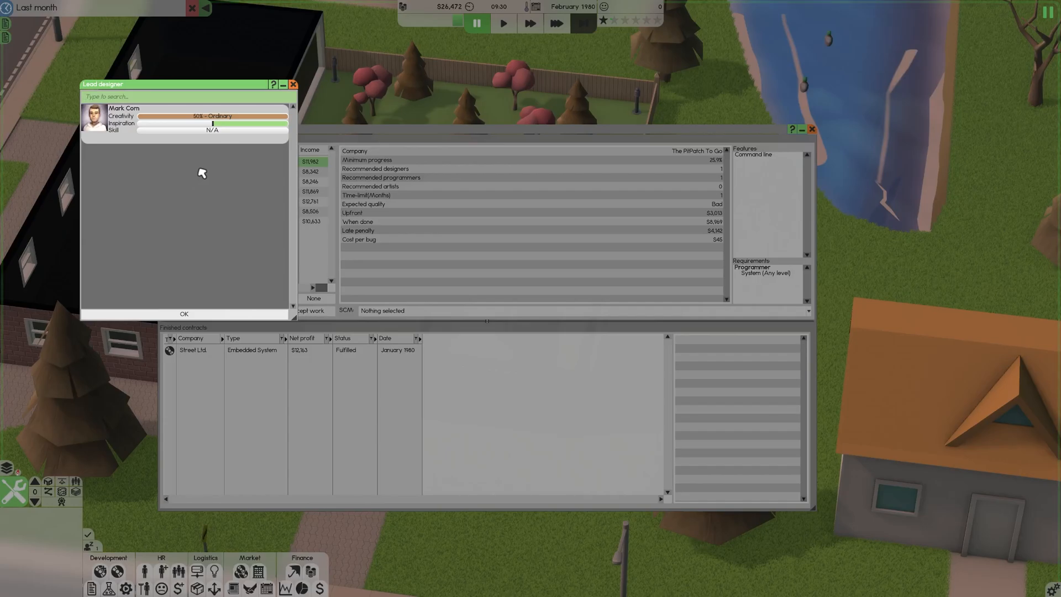
pyautogui.moveTo(183, 126)
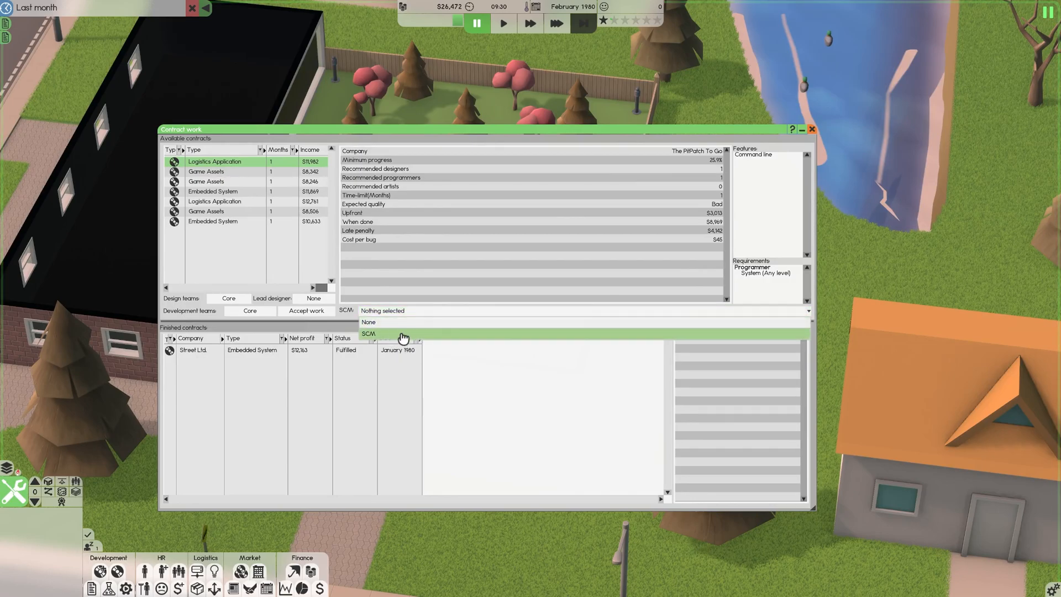
# Step: Choose SCM for The PitPatch To Go contract's SCM option
pyautogui.click(369, 332)
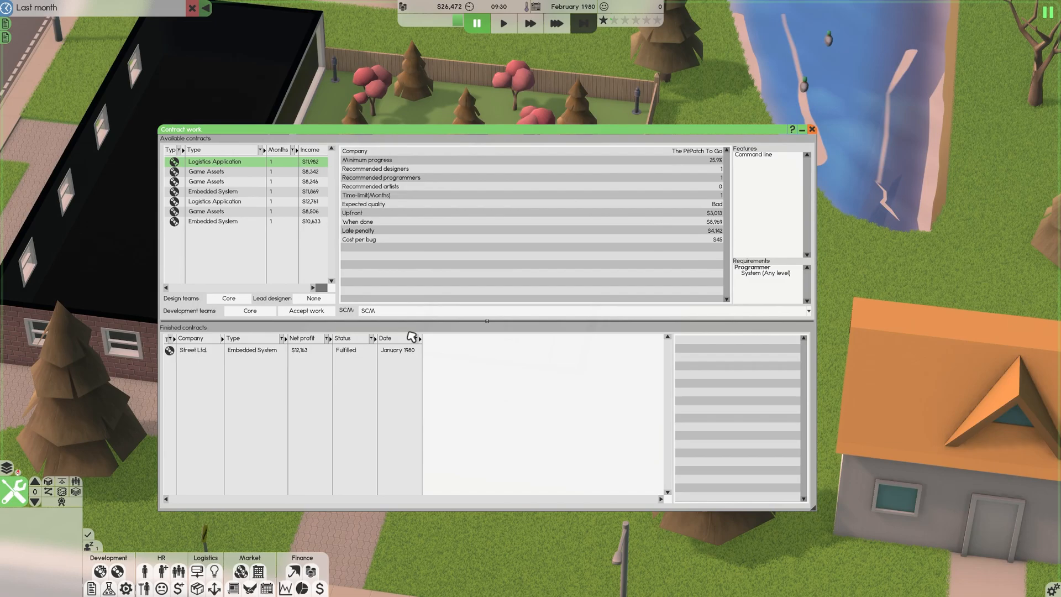
pyautogui.moveTo(319, 336)
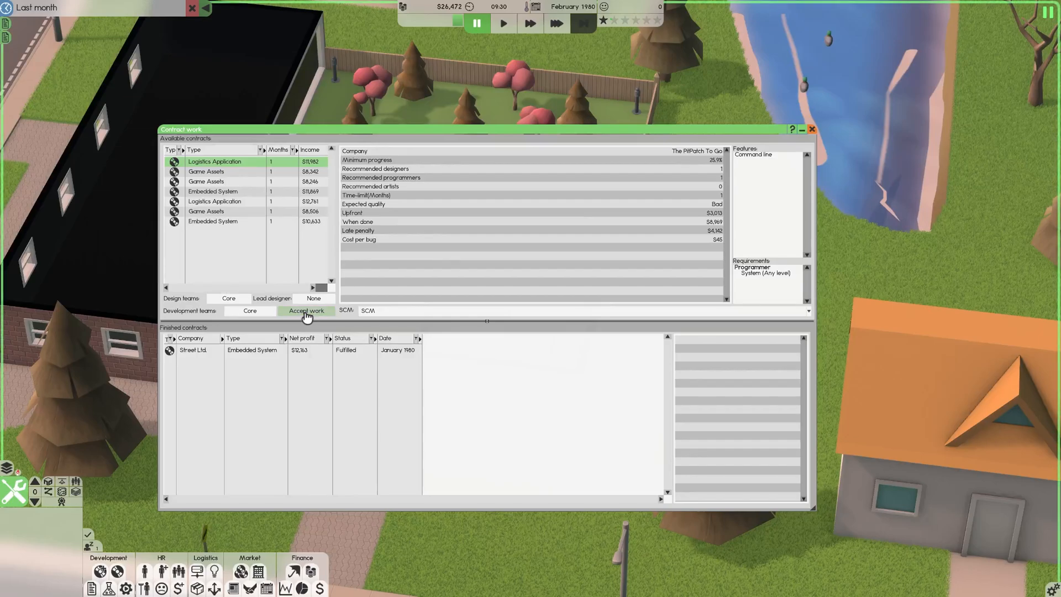
# Step: Accept The PitPatch To Go contract for $3,013 upfront and close the contract window
pyautogui.click(306, 311)
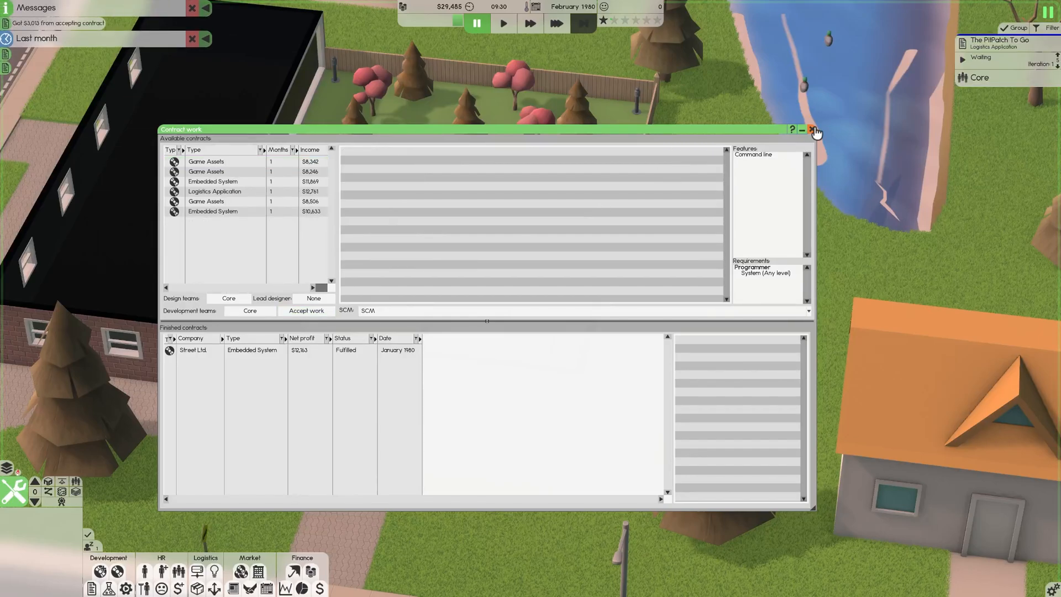
pyautogui.click(811, 129)
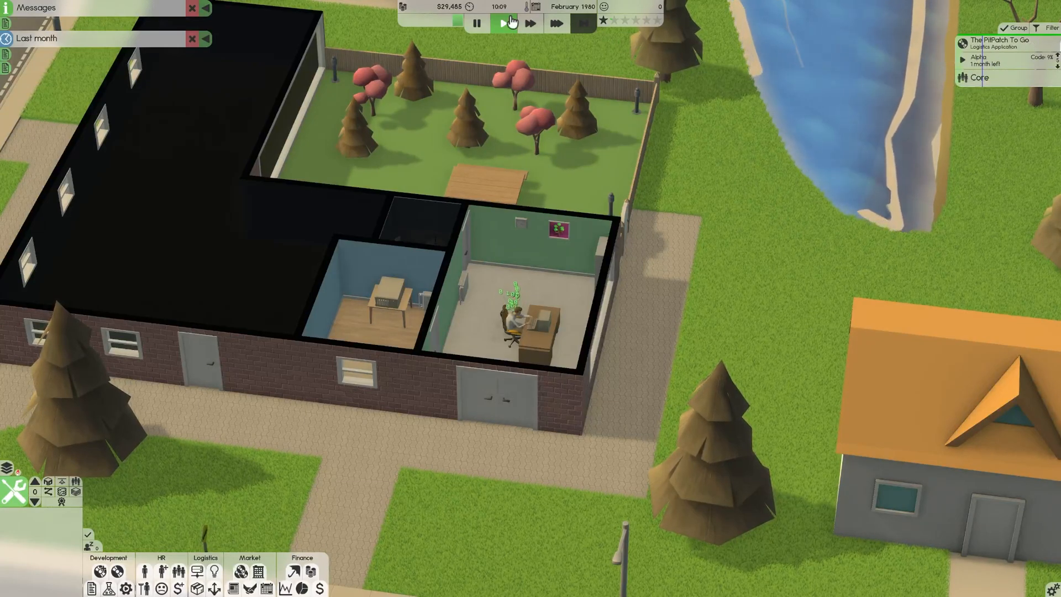
# Step: Promote The PitPatch To Go from alpha to beta, then finish it to trigger release
pyautogui.click(502, 22)
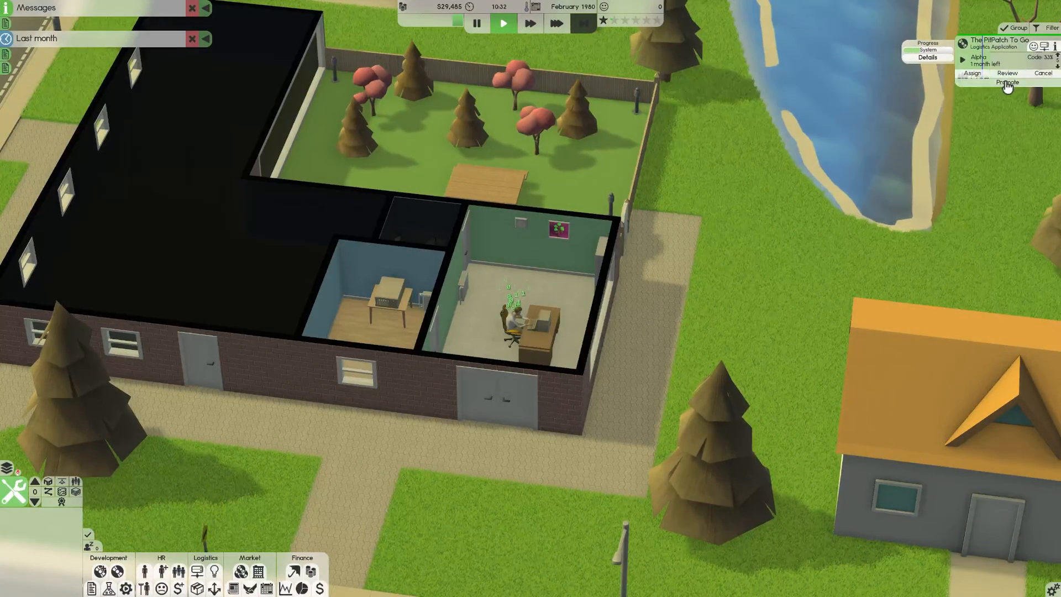
pyautogui.click(1008, 73)
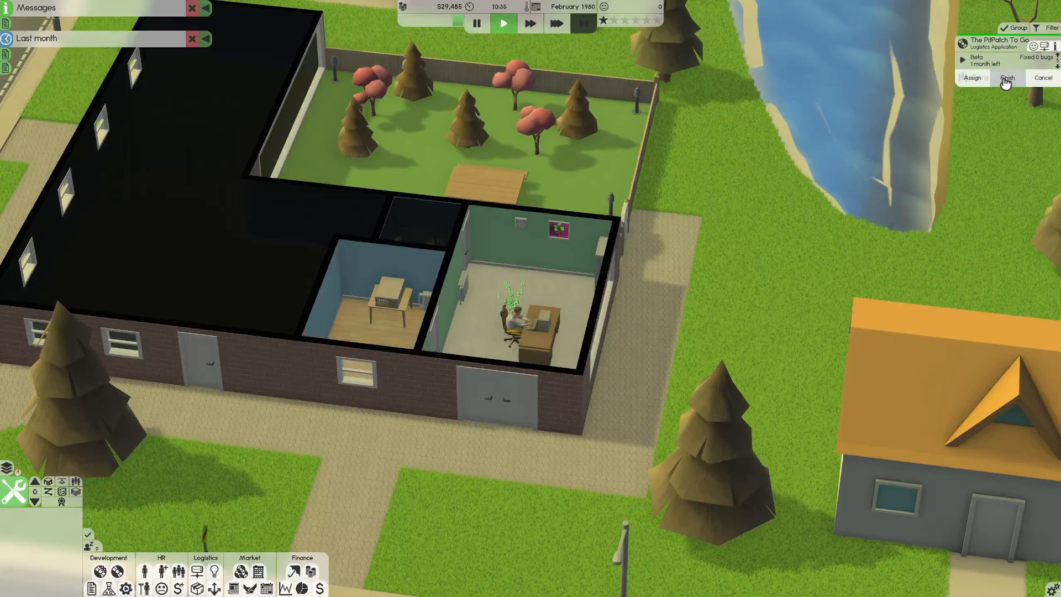
pyautogui.click(1009, 78)
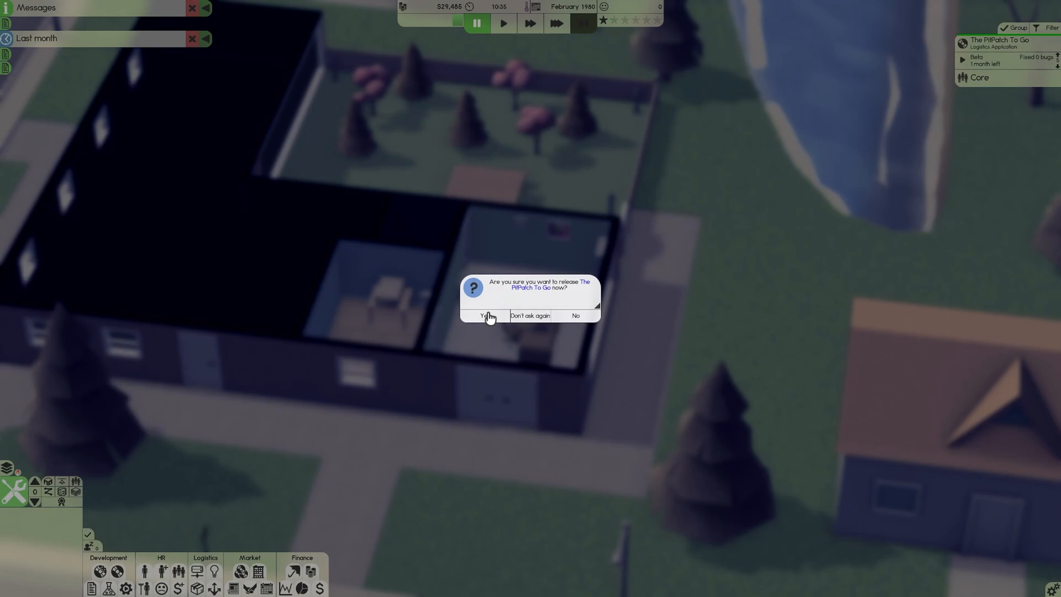
pyautogui.click(485, 316)
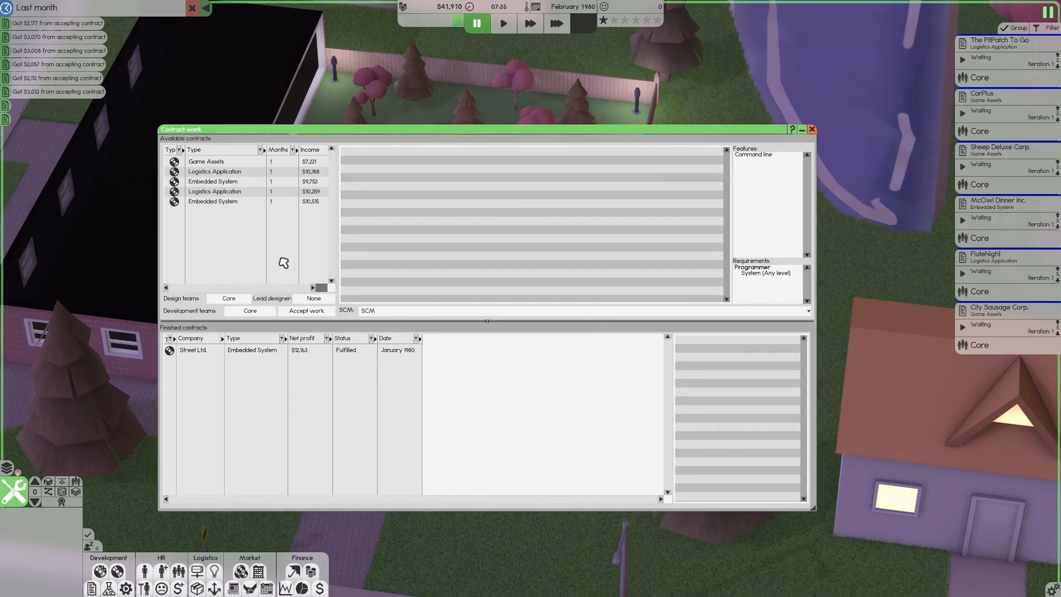
pyautogui.moveTo(313, 252)
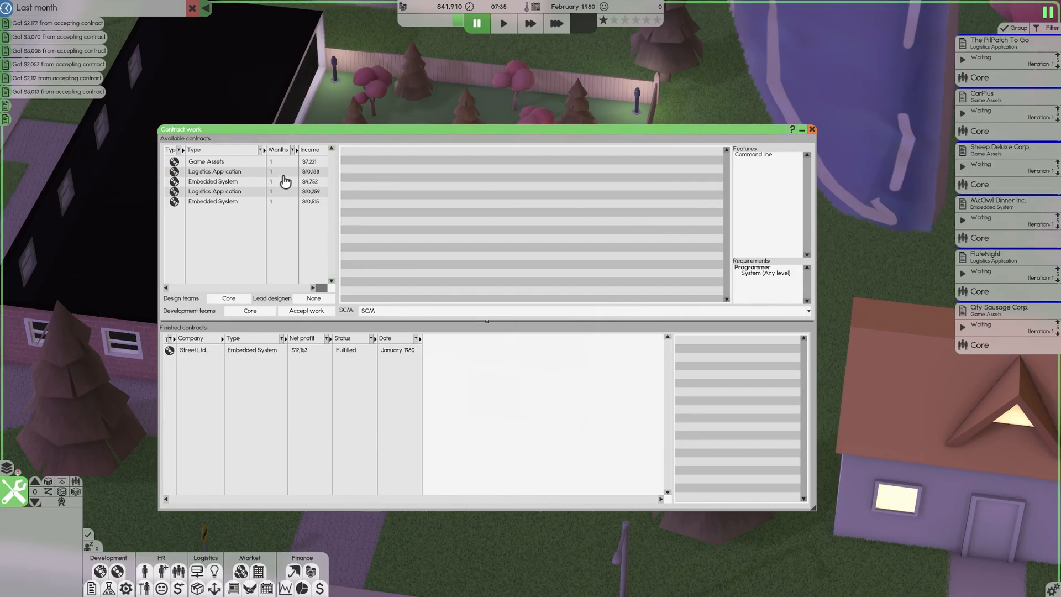
# Step: Accept the $10,259 ChickenTown Beds and $10,515 Chip Corp. contracts and close the list
pyautogui.click(205, 161)
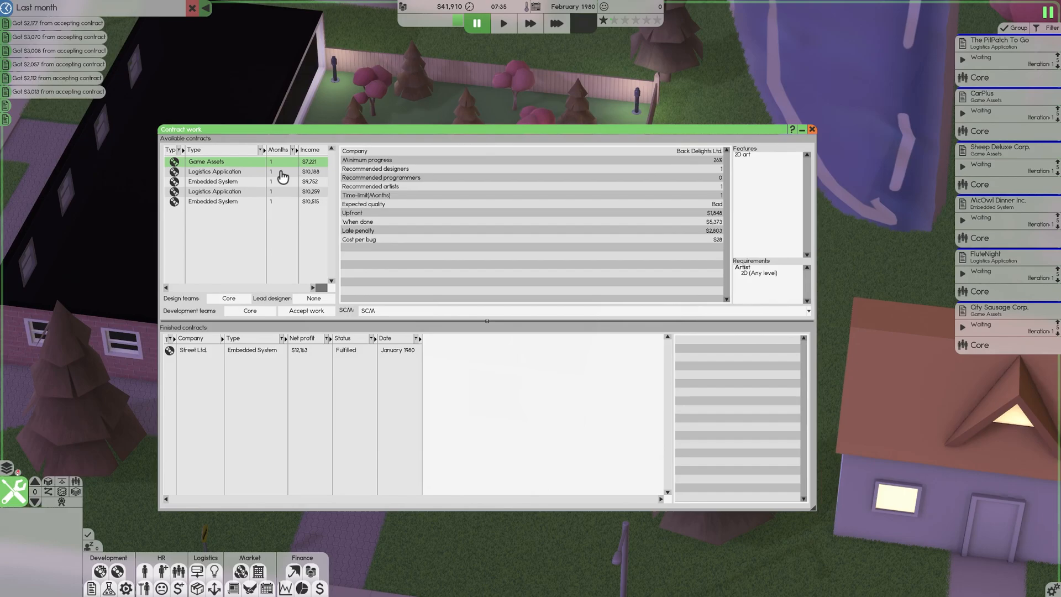
pyautogui.click(214, 171)
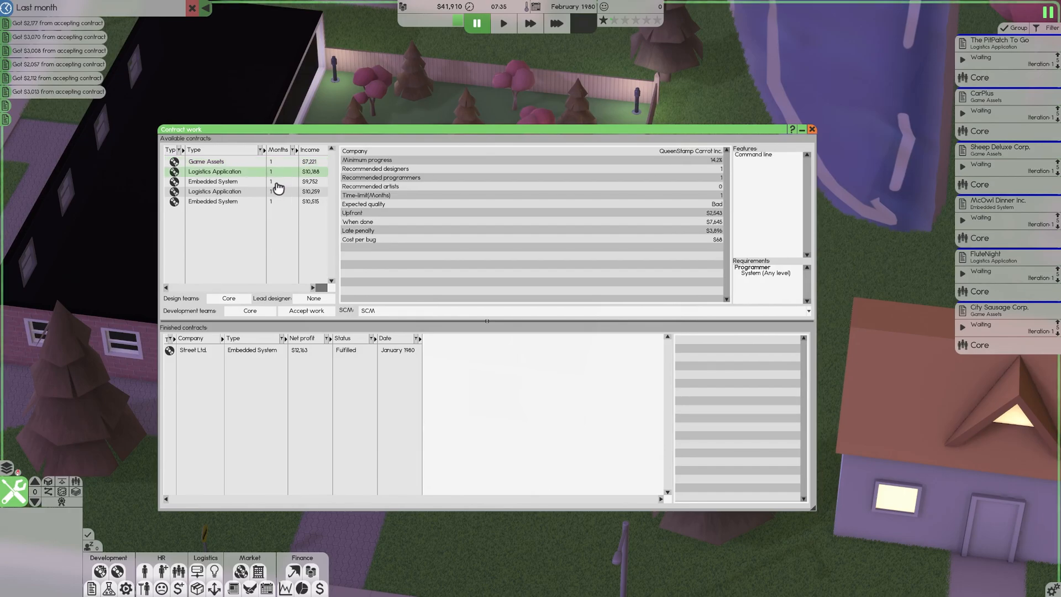
pyautogui.click(237, 201)
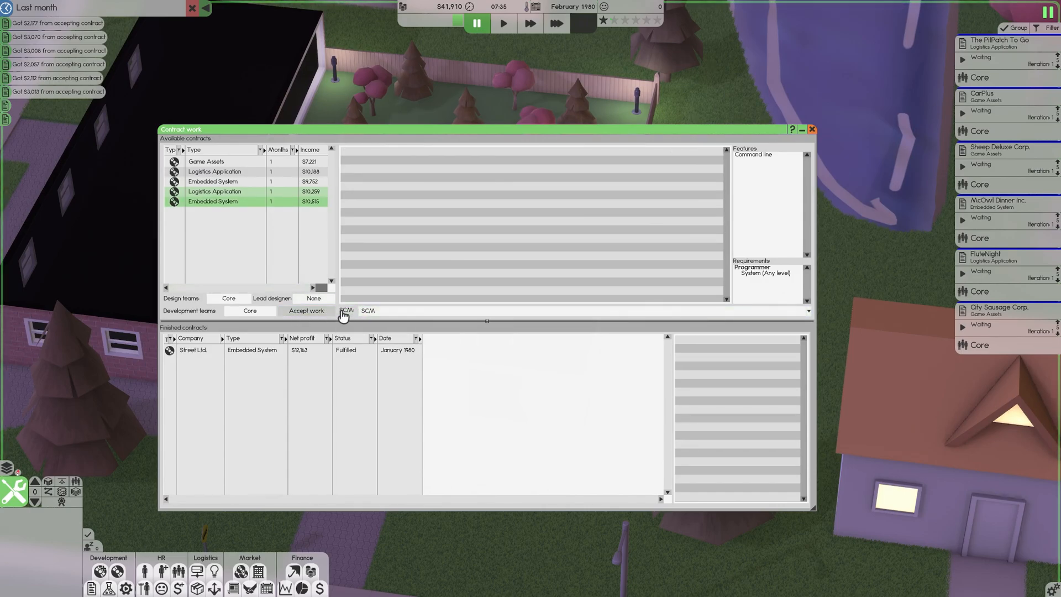
pyautogui.click(306, 310)
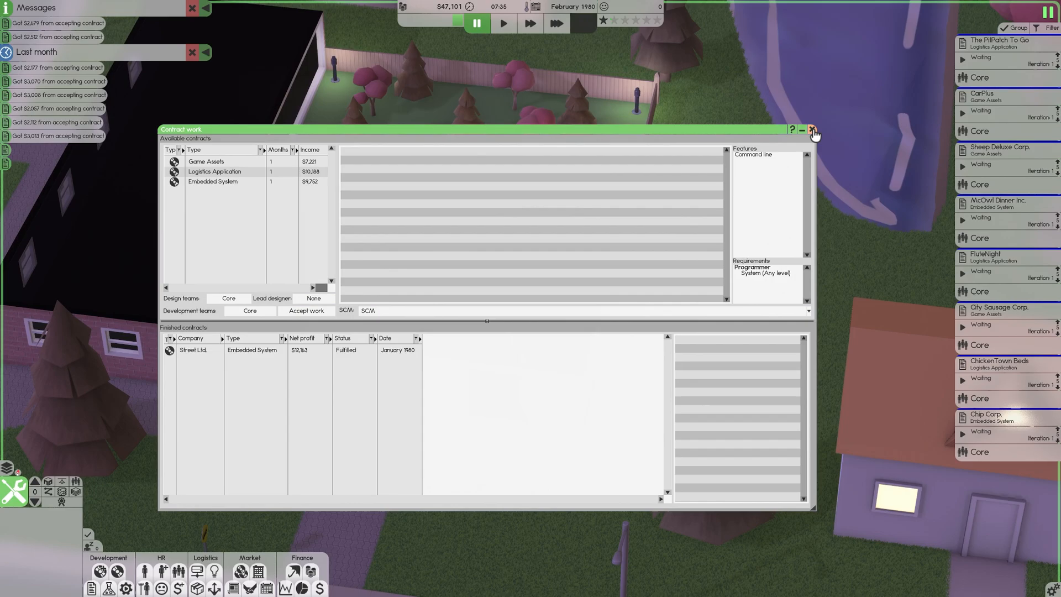
pyautogui.click(813, 130)
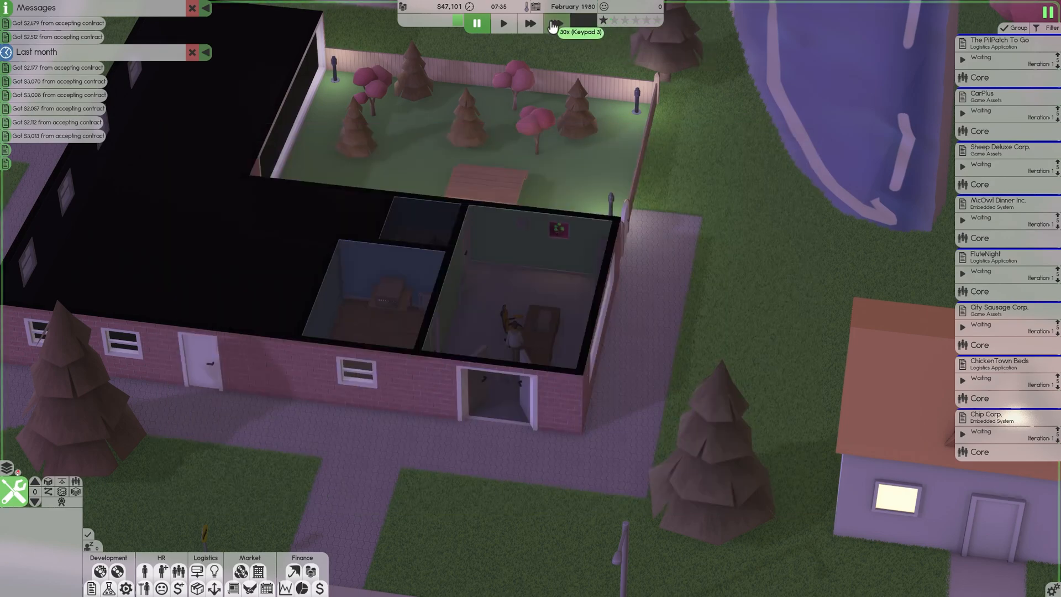
# Step: Set the game clock to 30x speed to advance toward May 1990
pyautogui.click(532, 23)
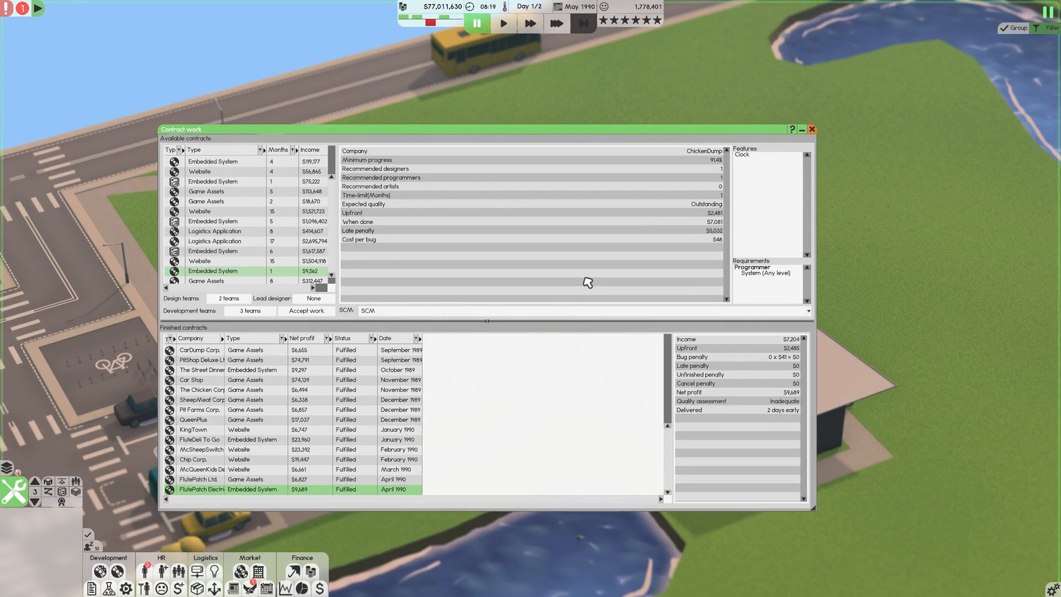
pyautogui.moveTo(711, 215)
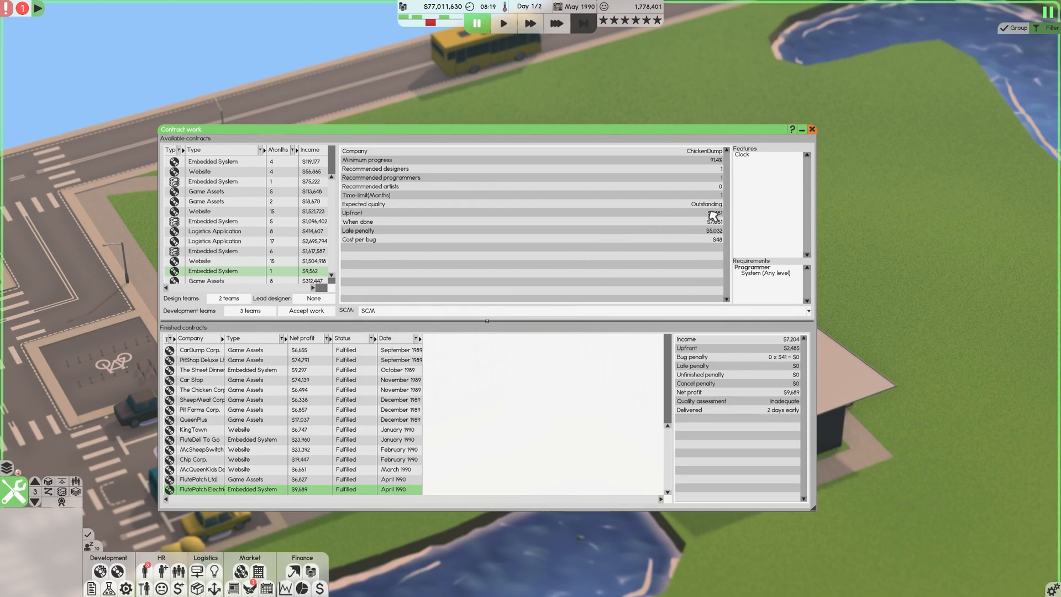
pyautogui.moveTo(635, 226)
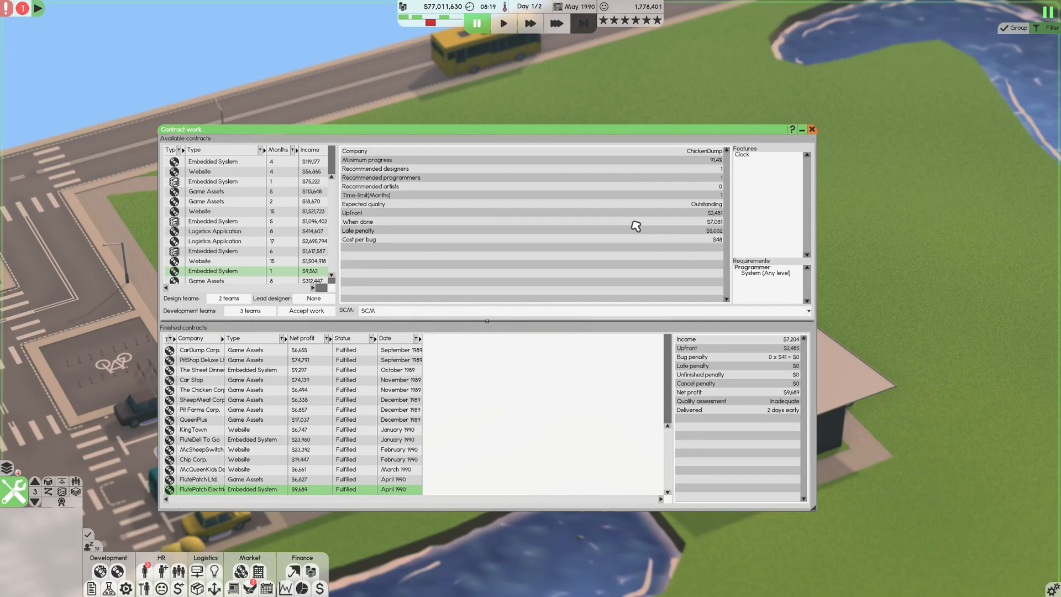
pyautogui.moveTo(623, 48)
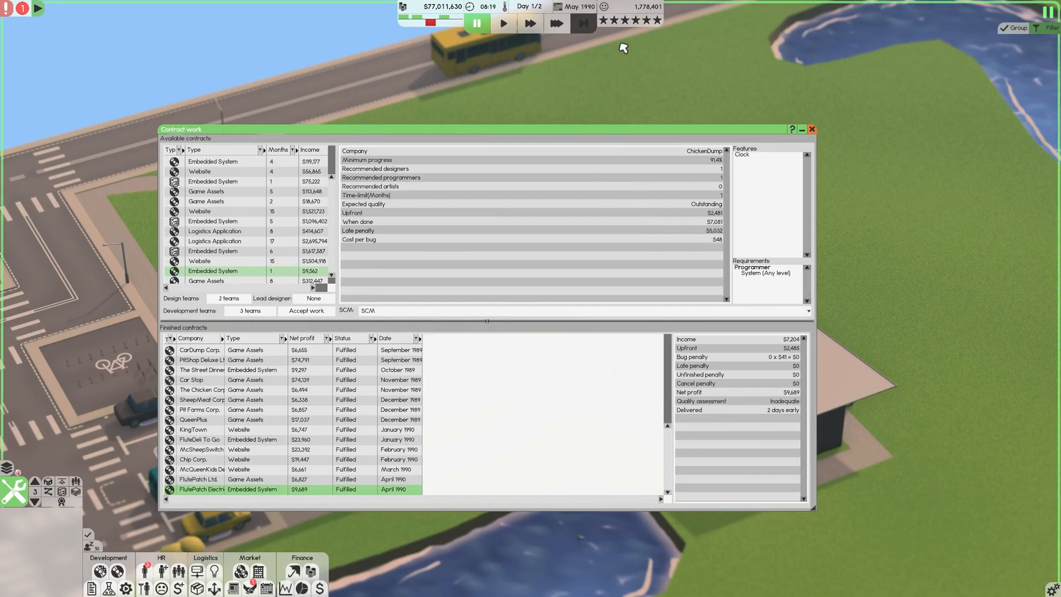
pyautogui.moveTo(628, 20)
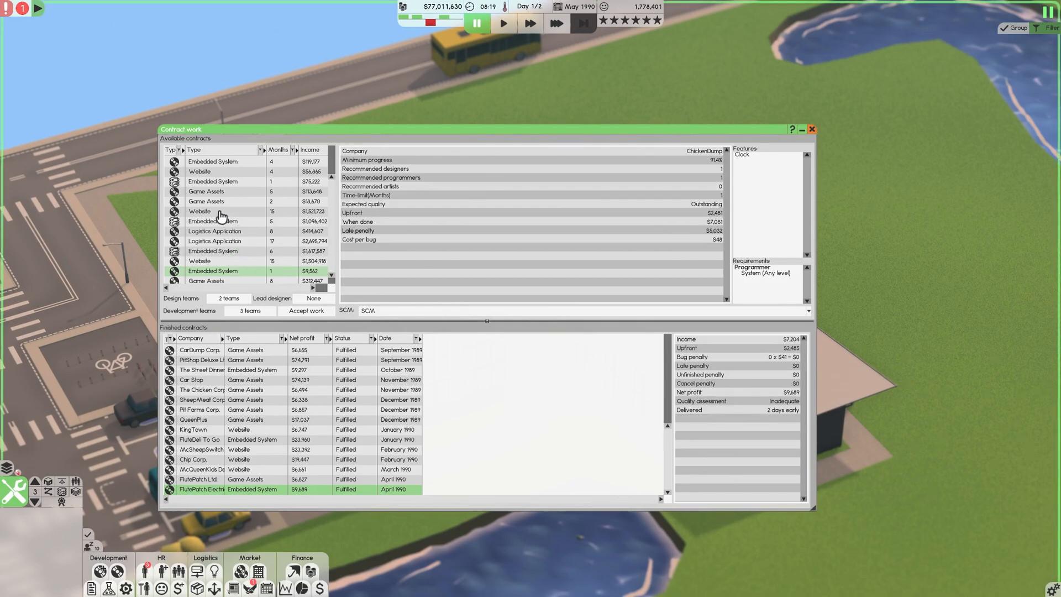
# Step: Review the 10-month Website contract, then PitGas's $2,695,794 17-month Logistics Application contract
pyautogui.click(230, 211)
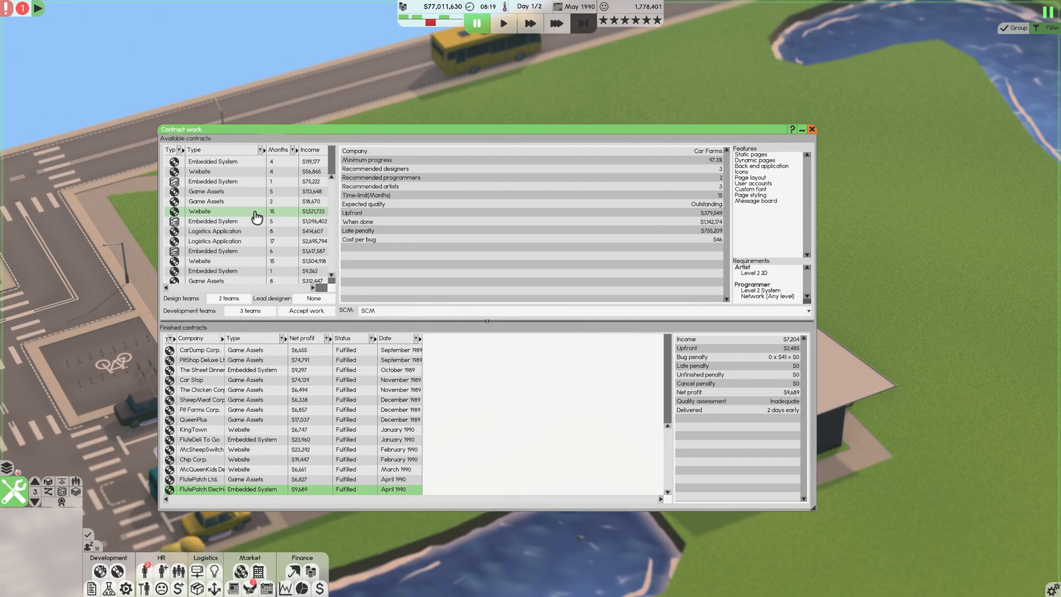
pyautogui.click(230, 241)
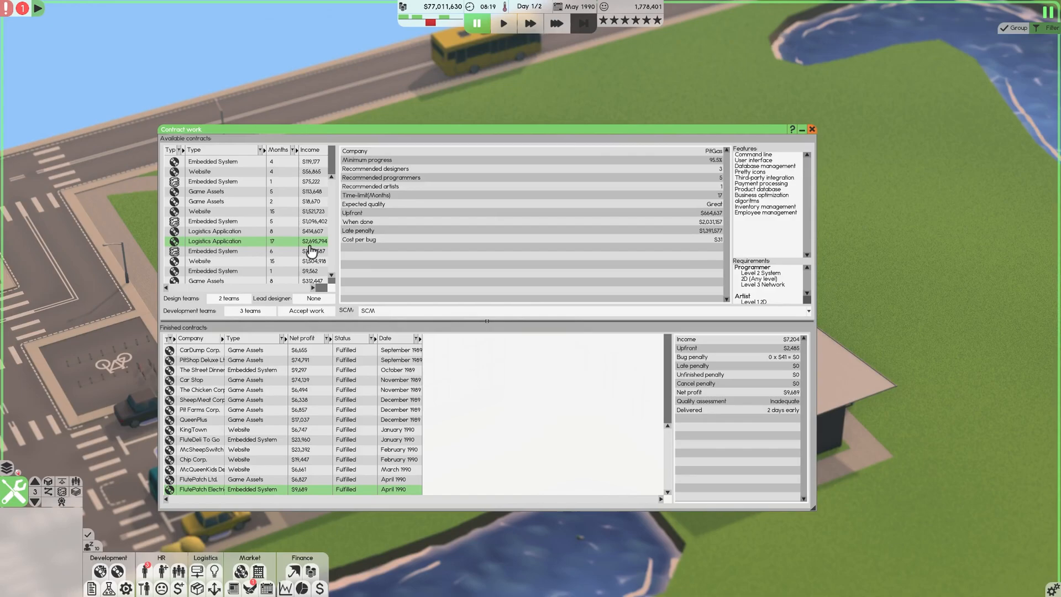
pyautogui.moveTo(408, 274)
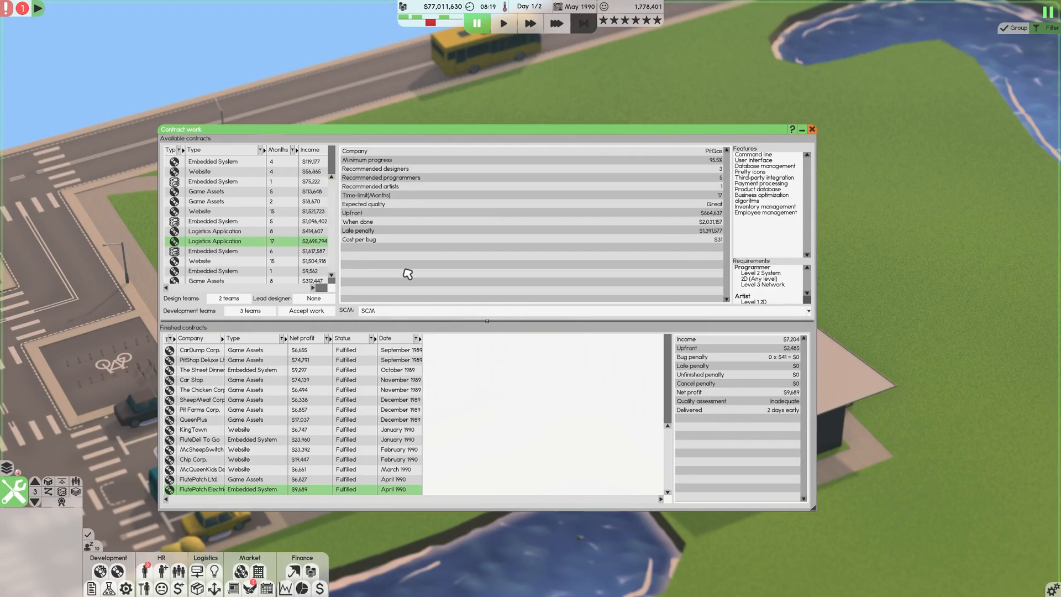